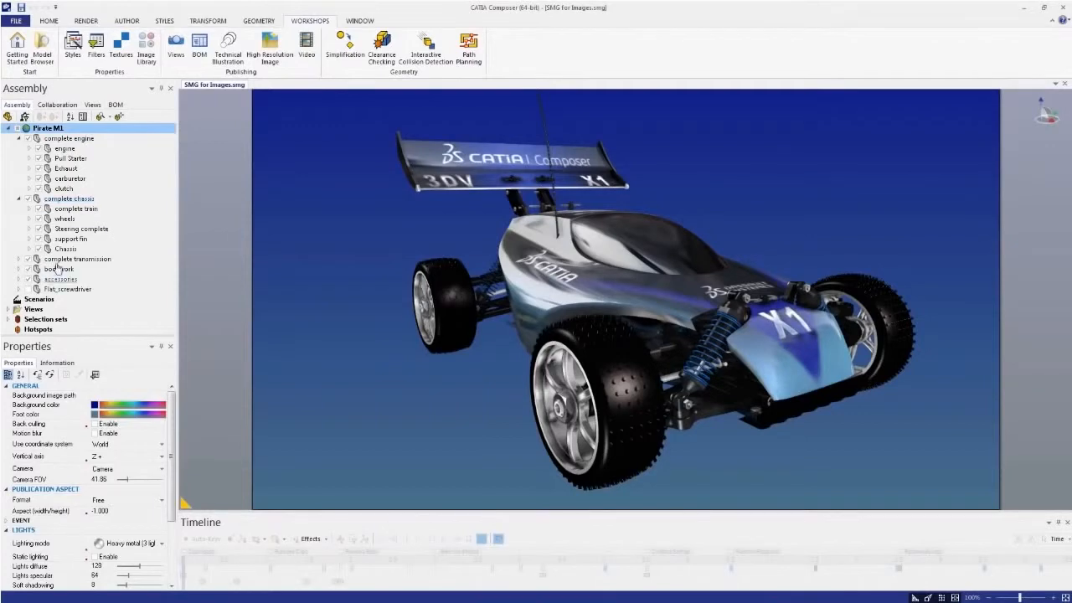
Step: Enable high resolution with alpha channel at 3000 px width, 300 dpi, and view Multiple settings
left_click(94, 104)
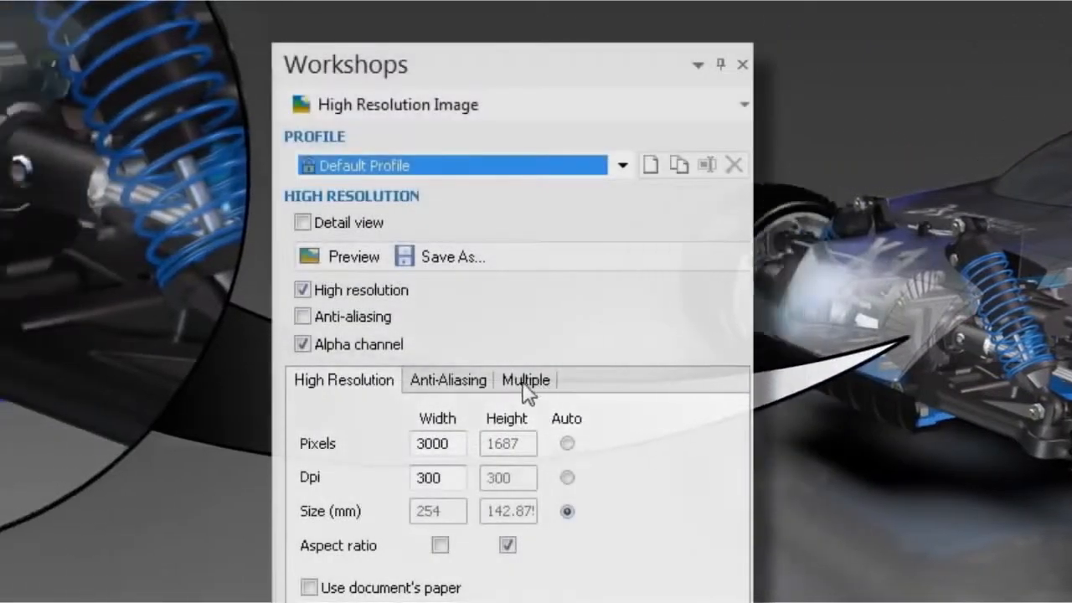
left_click(743, 63)
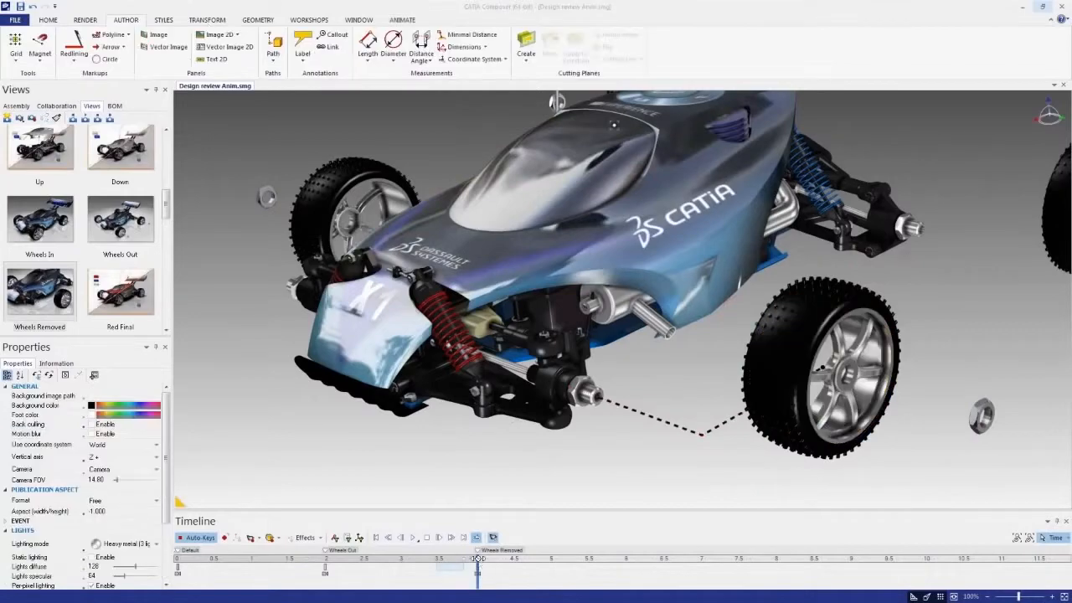
Step: Publish the buggy document to PDF from File > Publish and review the resulting page
left_click_drag(477, 557, 444, 556)
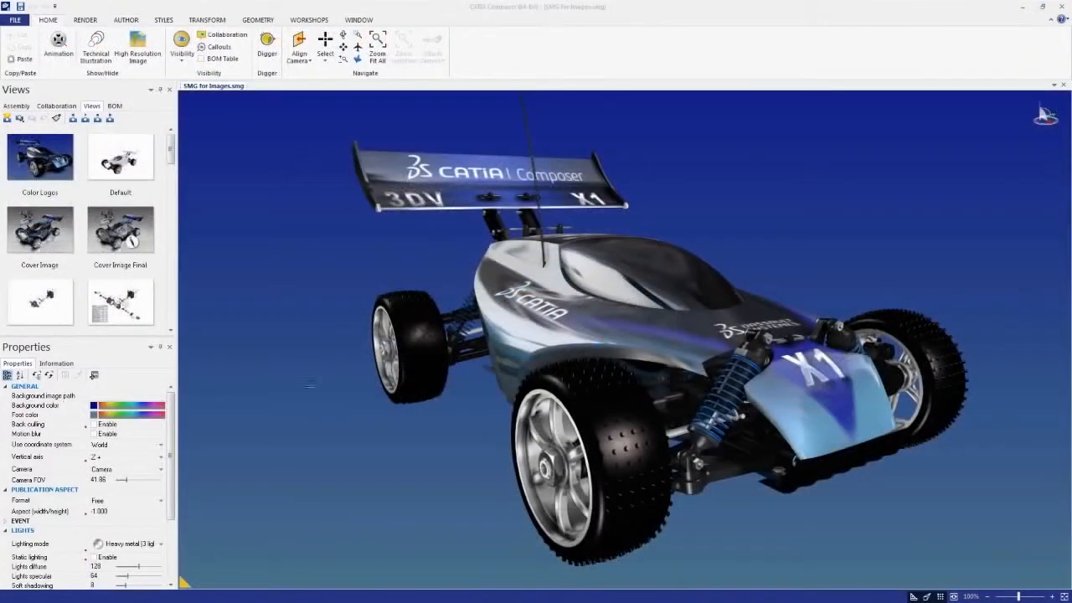
left_click(13, 20)
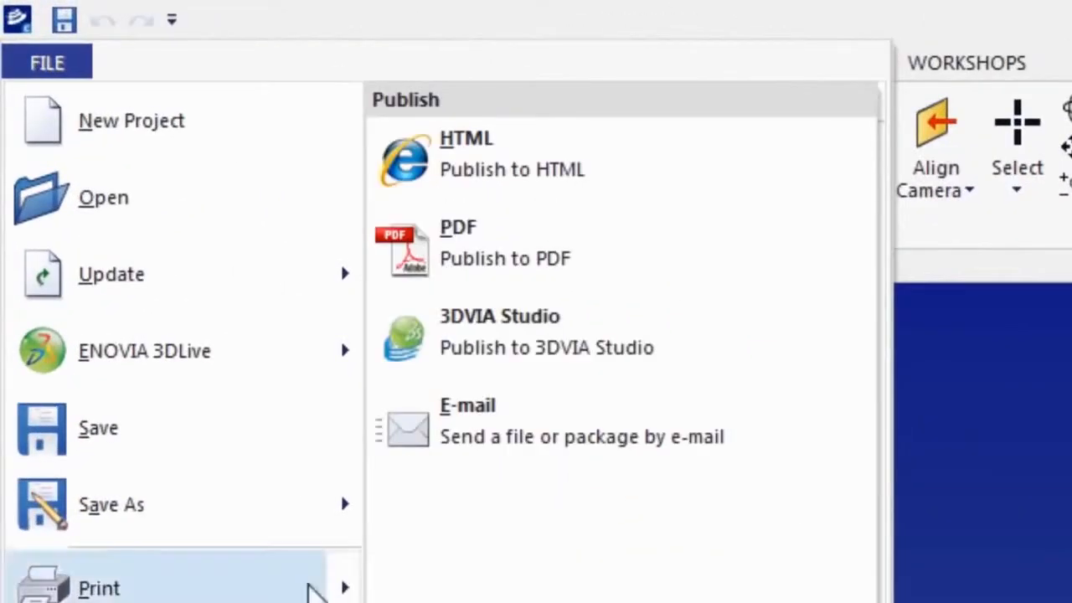
mouse_move(532, 268)
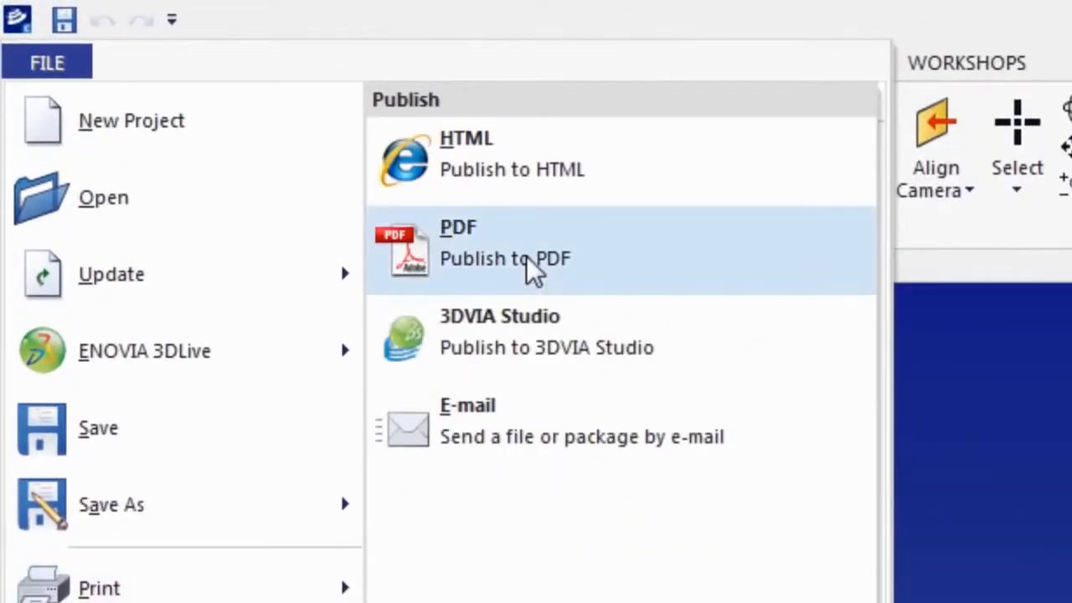
left_click(506, 258)
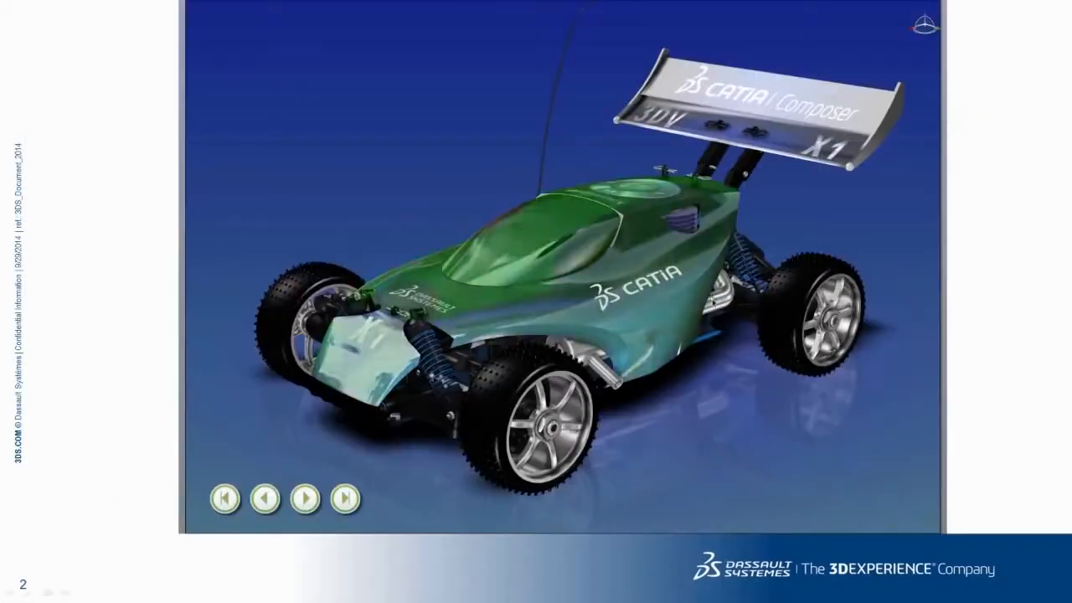
left_click(304, 498)
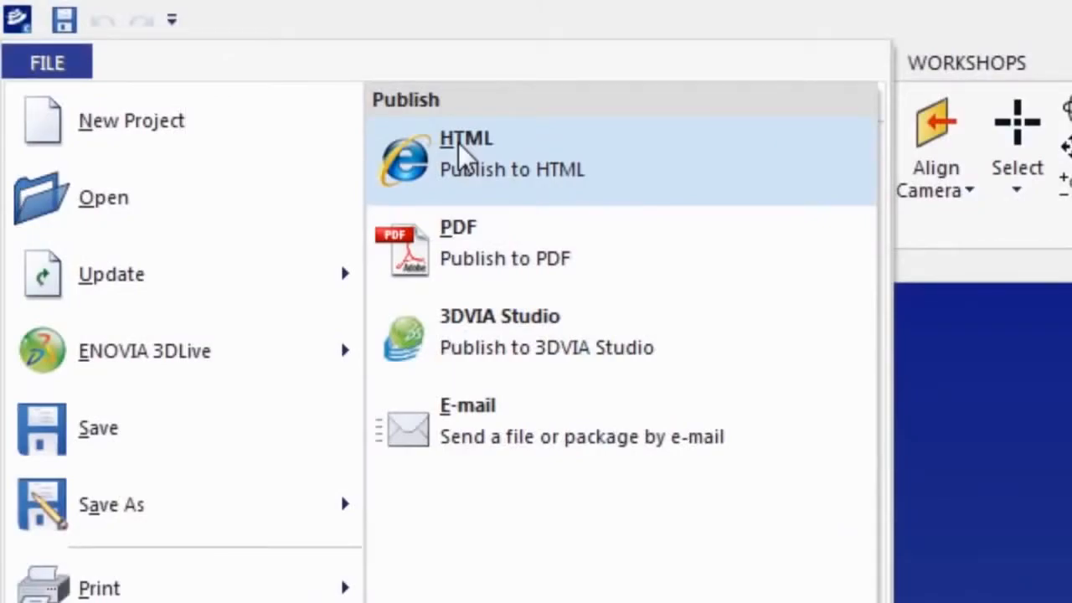
Step: Publish to HTML, highlight parts from the BOM table, then show an exploded parts view
left_click(466, 154)
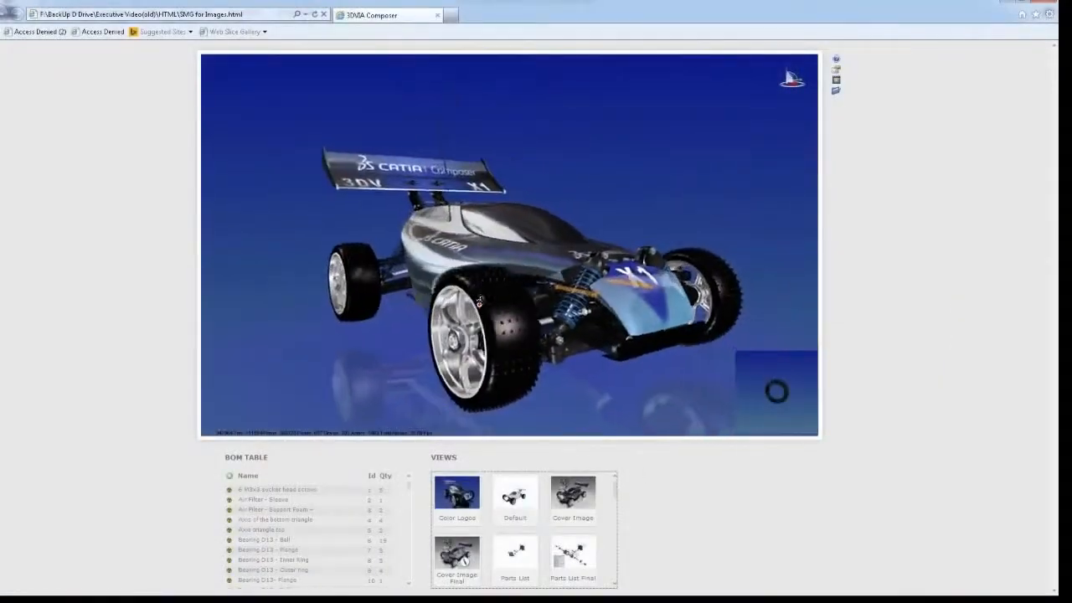
left_click(271, 570)
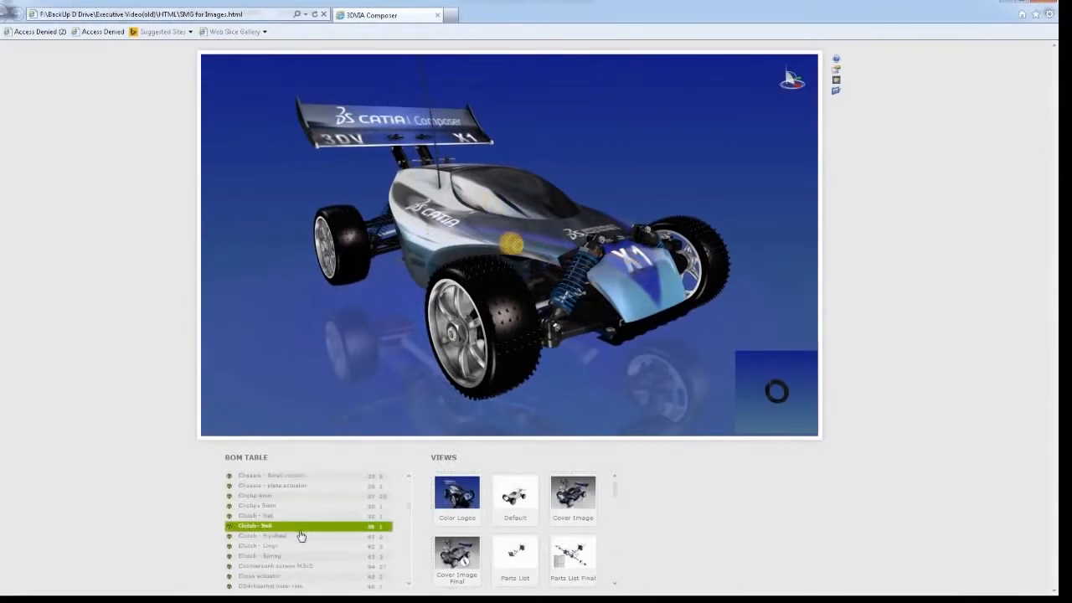
left_click(276, 536)
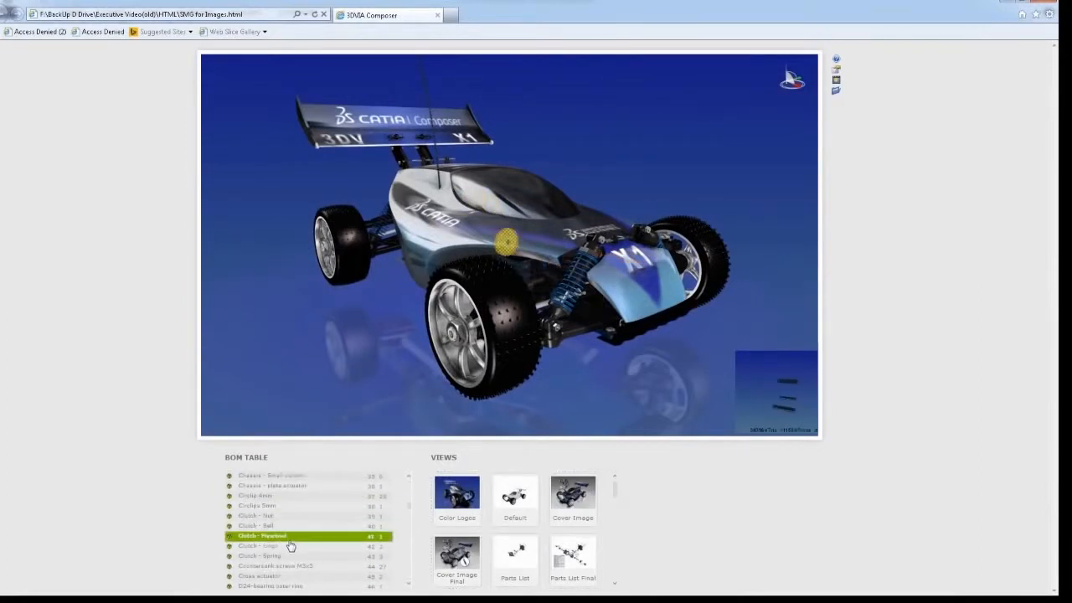
left_click(258, 556)
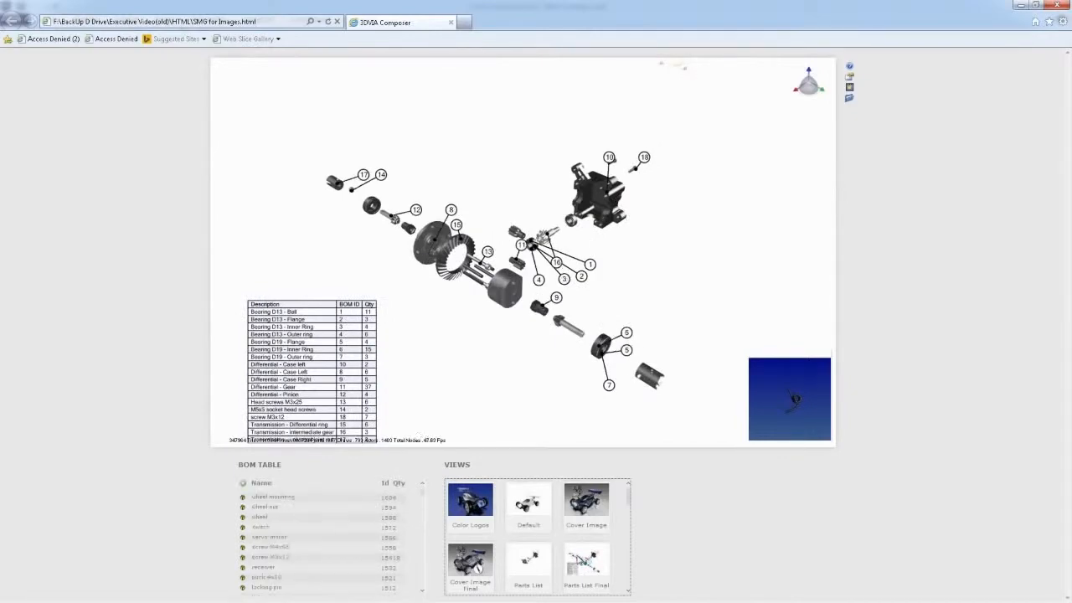
Step: Update the model from File > Update with the new 8-spoke wheel geometry and check the saved views
left_click(15, 12)
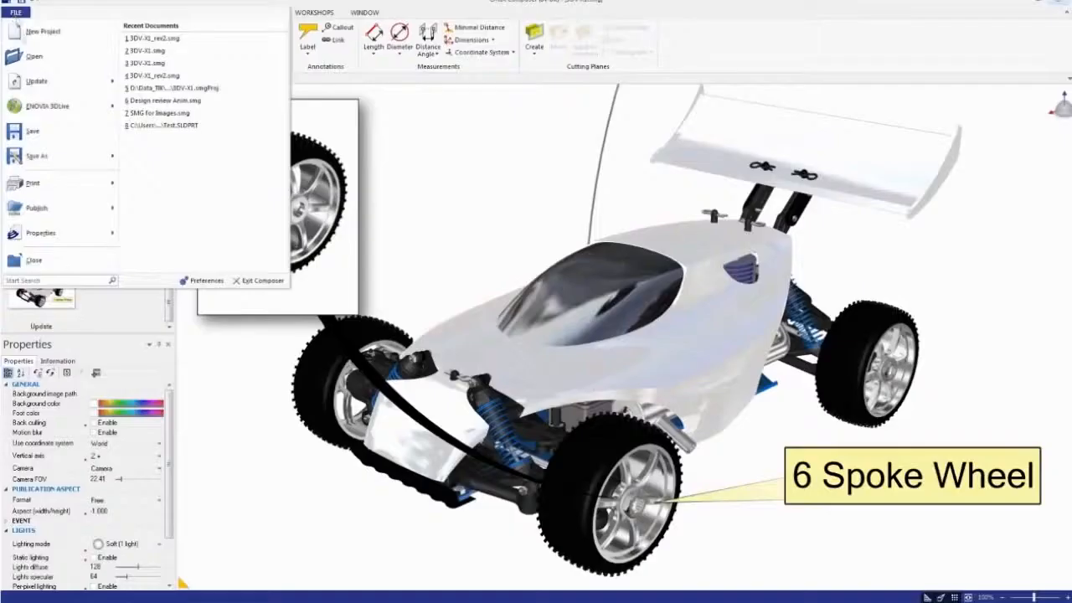
left_click(37, 80)
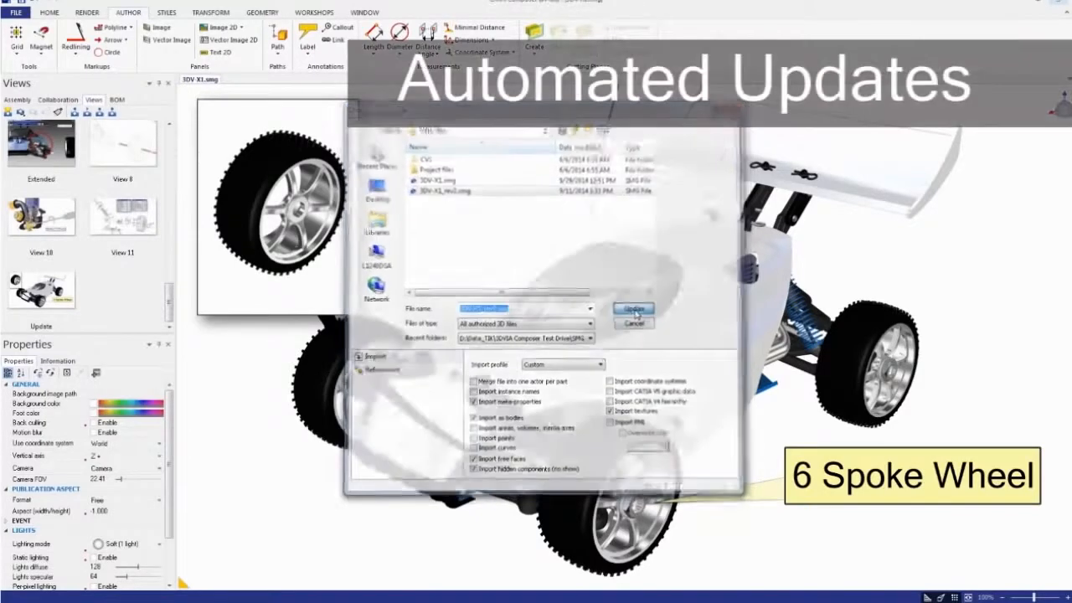
left_click(634, 308)
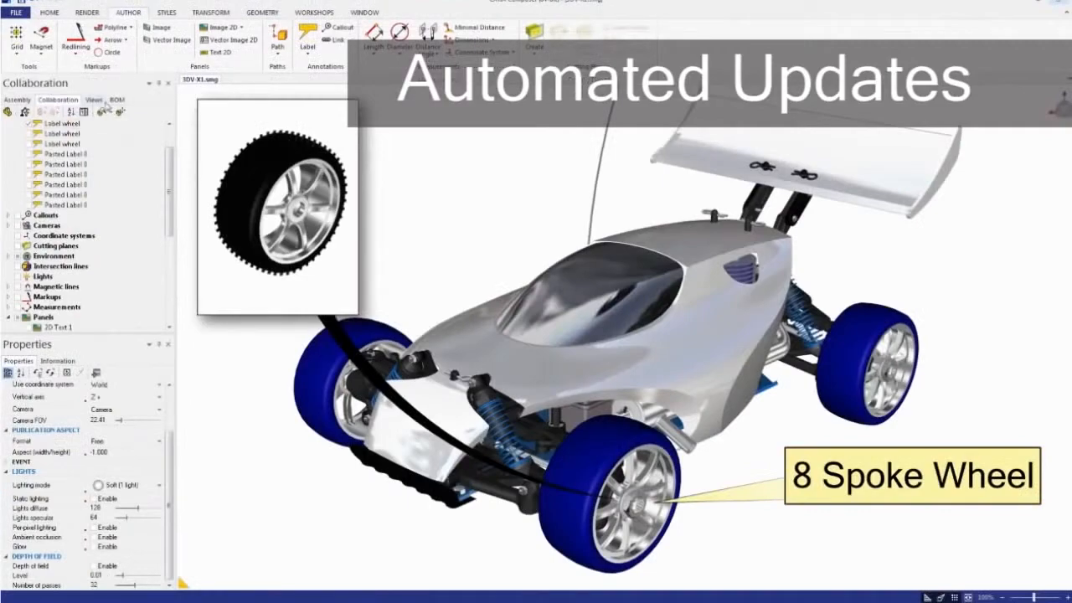
left_click(94, 99)
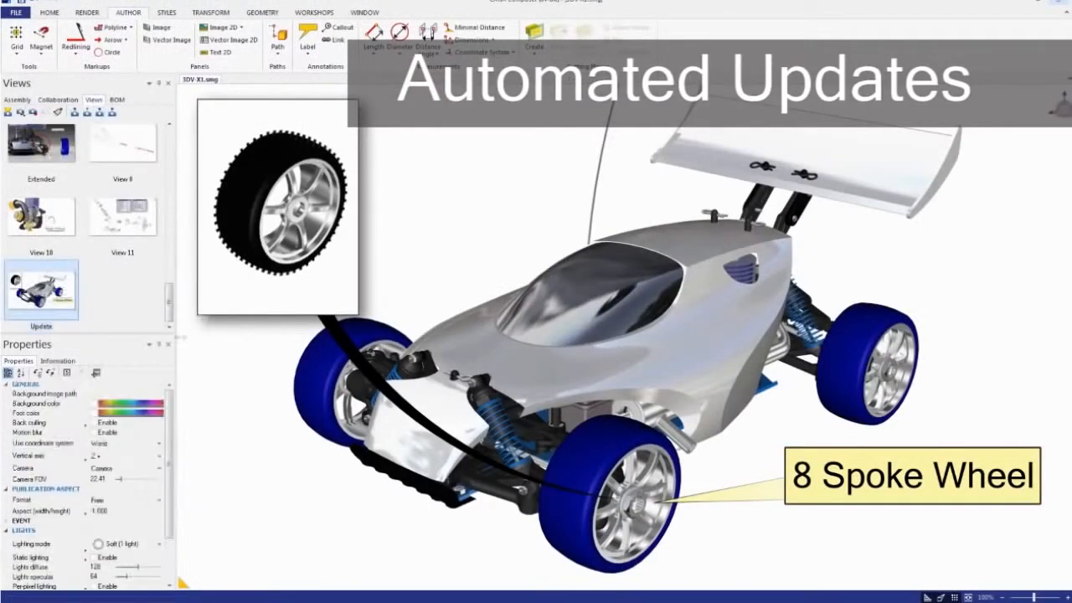